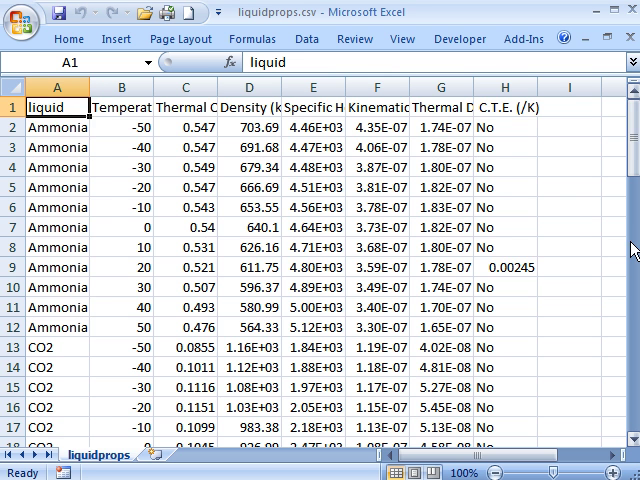
Step: Delete column H, C.T.E. (/K), so Thermal Diffusivity becomes the last column
scroll(down, 3)
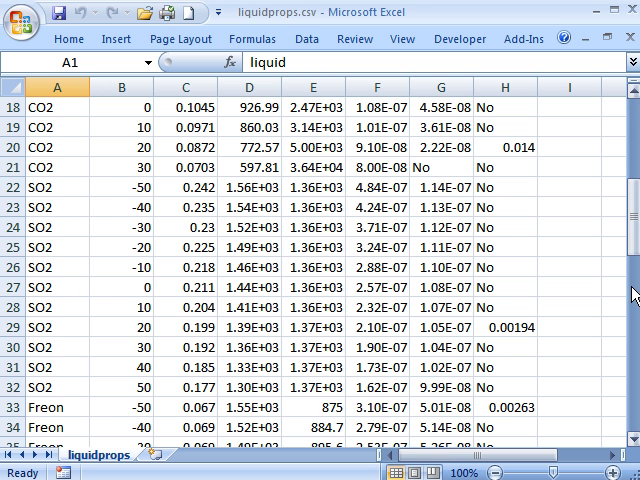
scroll(down, 3)
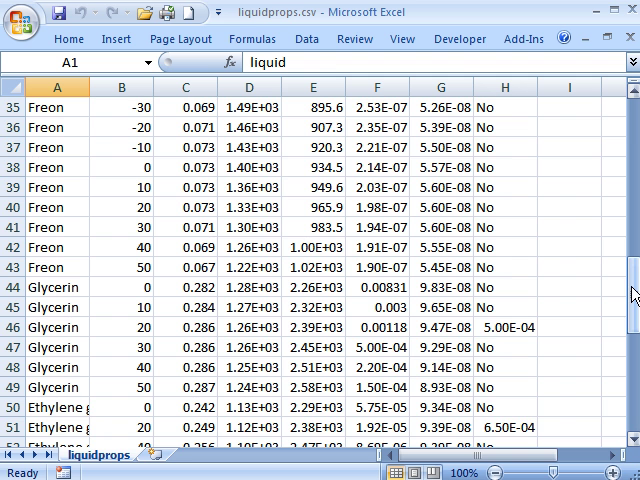
scroll(up, 3)
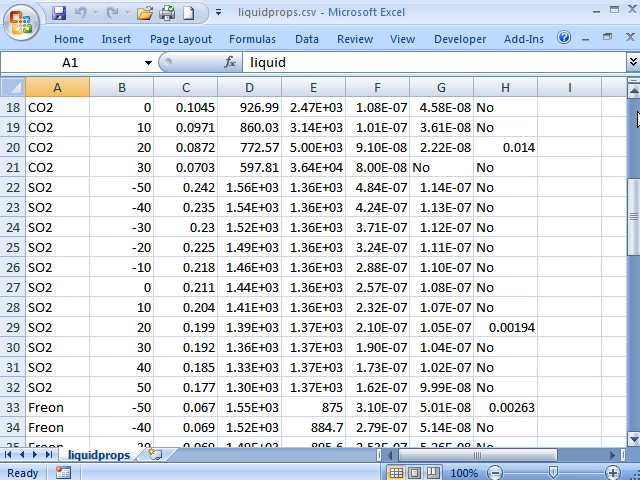
scroll(up, 3)
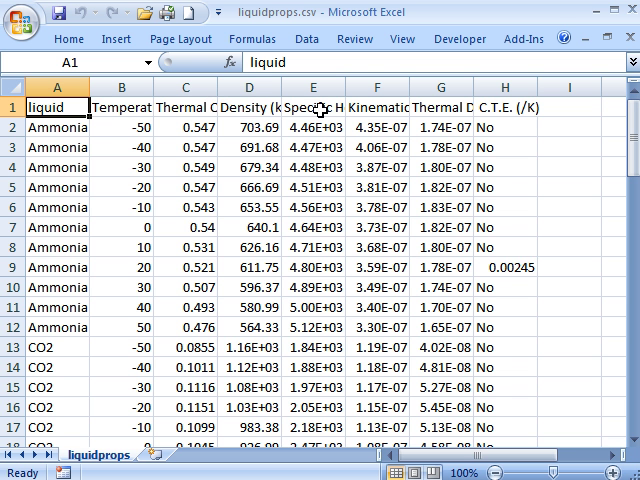
mouse_move(425, 110)
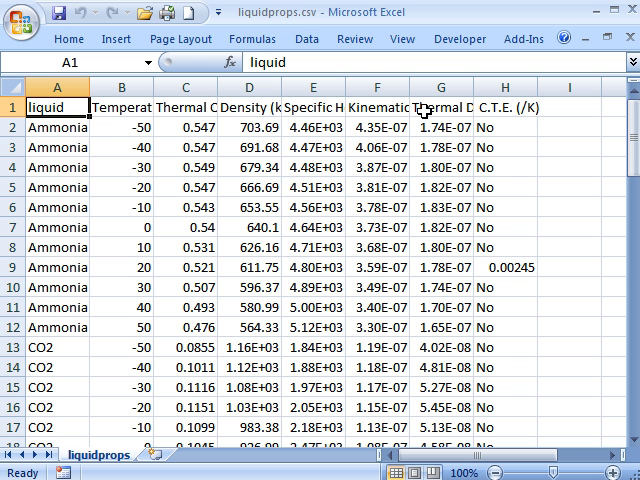
mouse_move(492, 110)
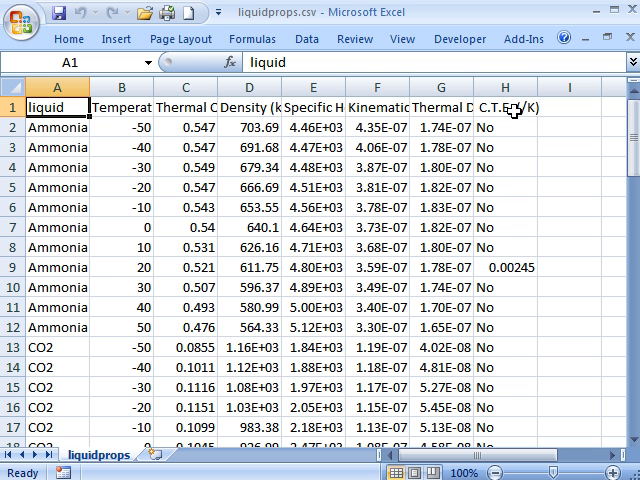
mouse_move(508, 211)
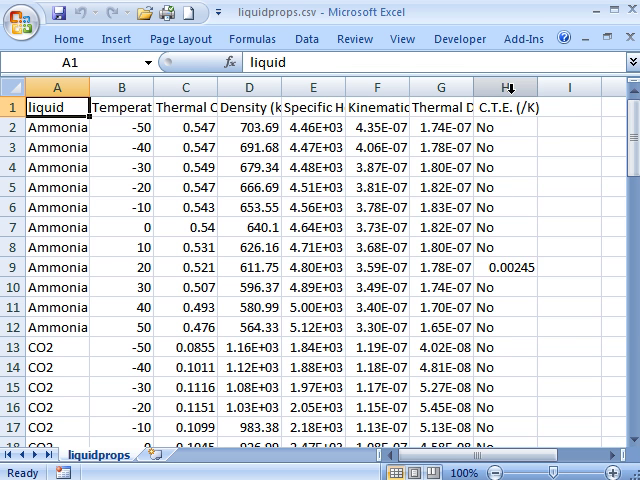
right_click(505, 87)
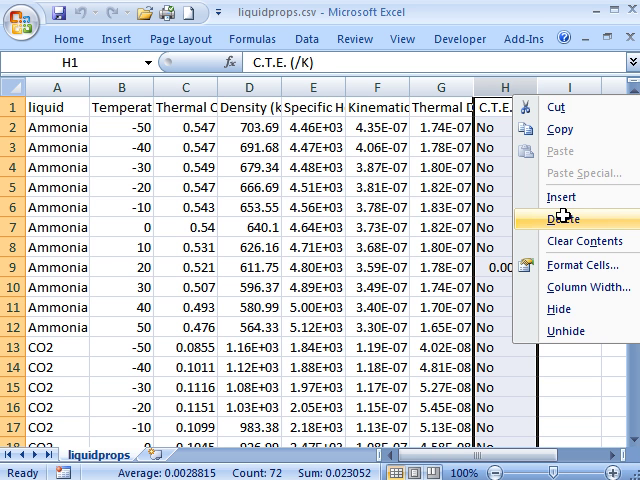
click(561, 219)
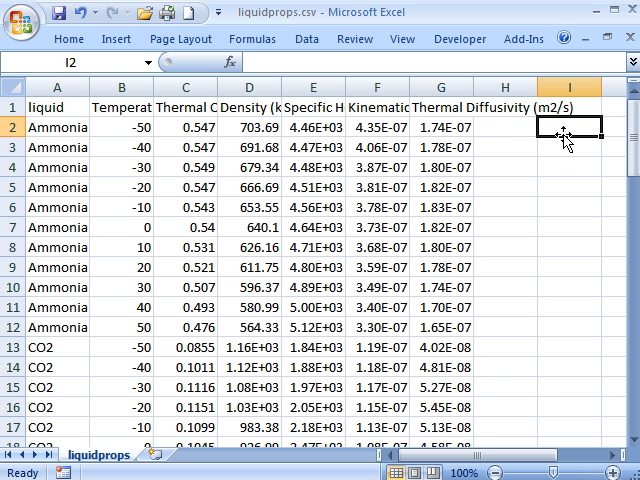
mouse_move(511, 186)
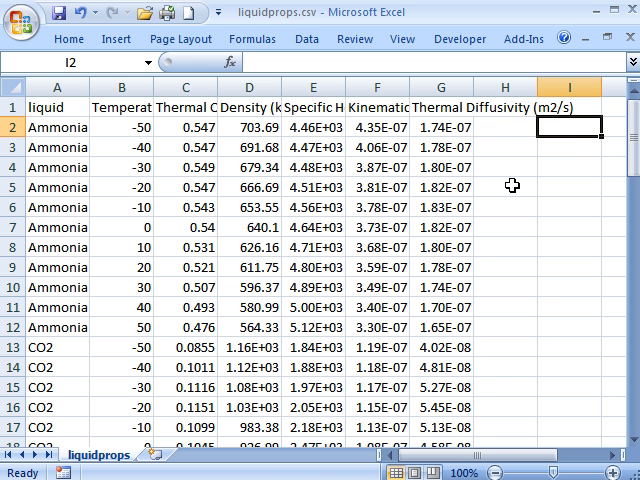
mouse_move(349, 137)
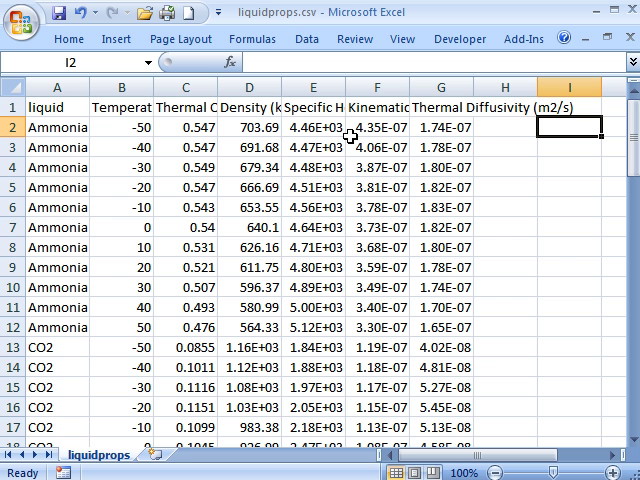
mouse_move(375, 228)
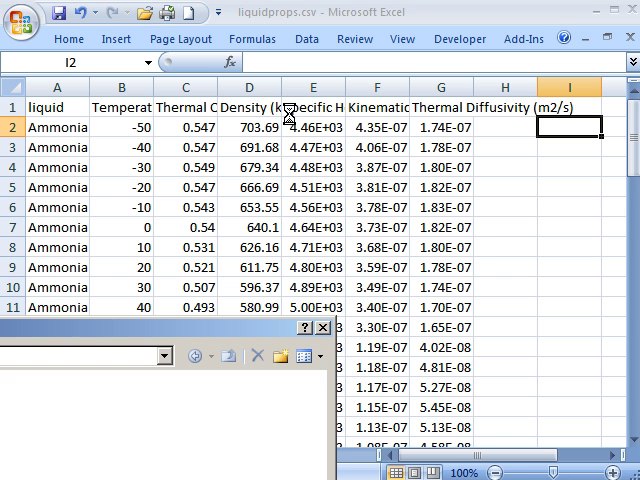
mouse_move(516, 40)
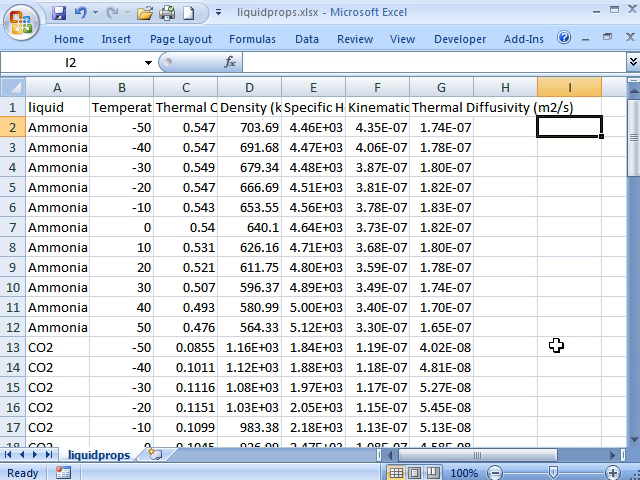
Step: Select the whole sheet and sort rows by liquid name Z to A
click(57, 87)
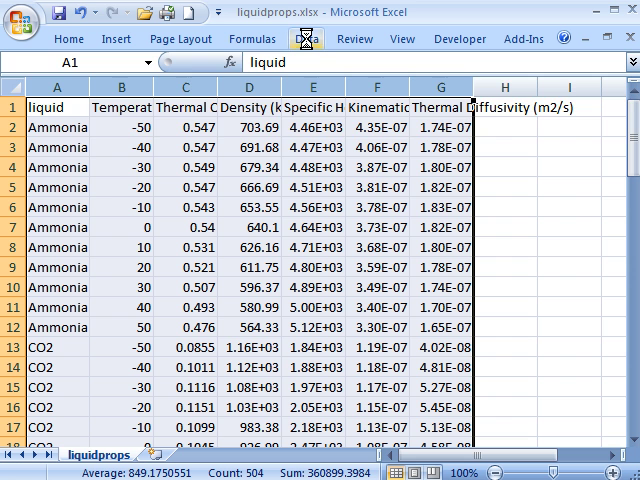
click(303, 38)
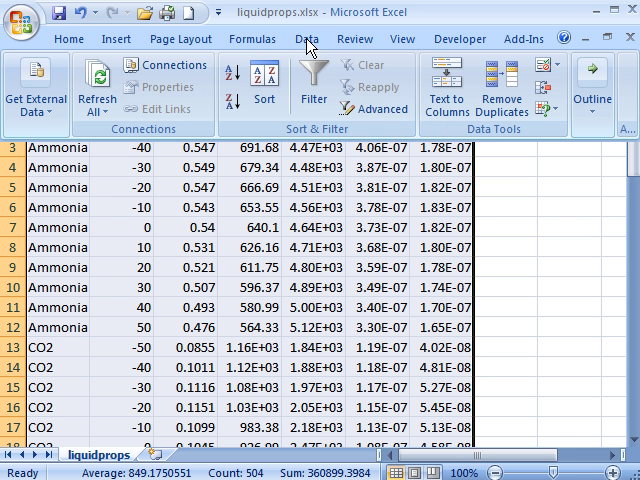
mouse_move(232, 82)
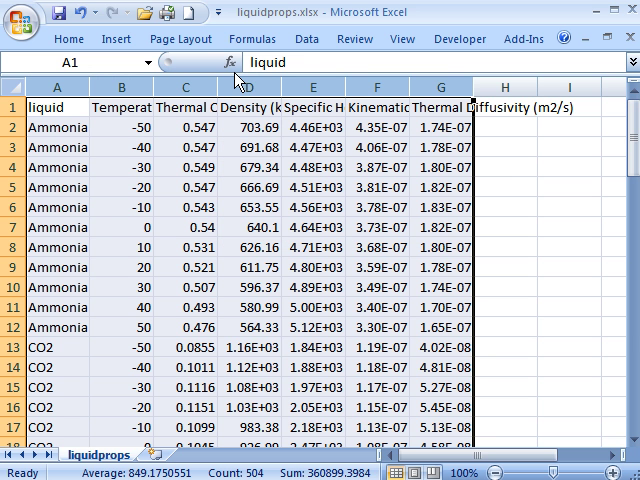
click(306, 38)
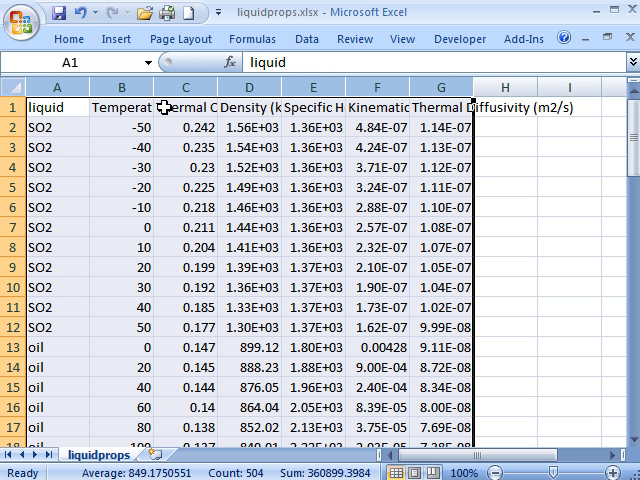
mouse_move(306, 38)
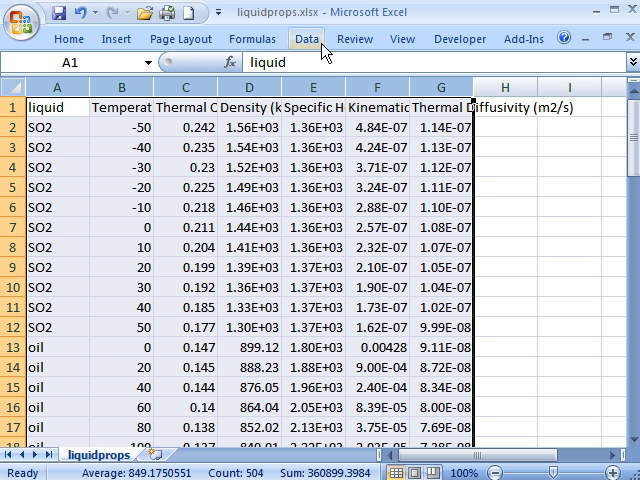
click(306, 38)
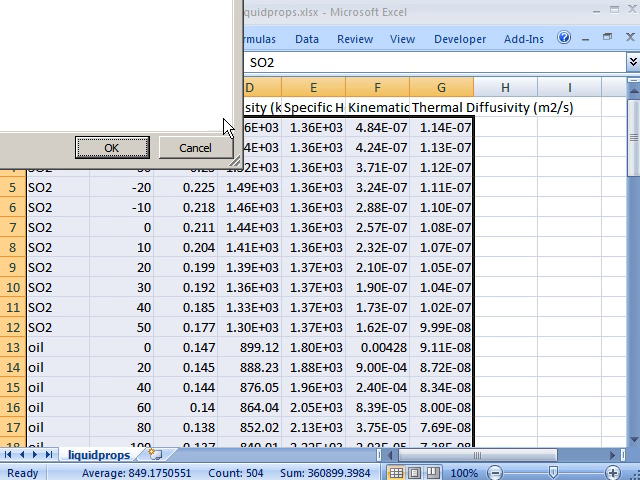
Step: Custom-sort the table by Temperature (C), smallest to largest
click(111, 147)
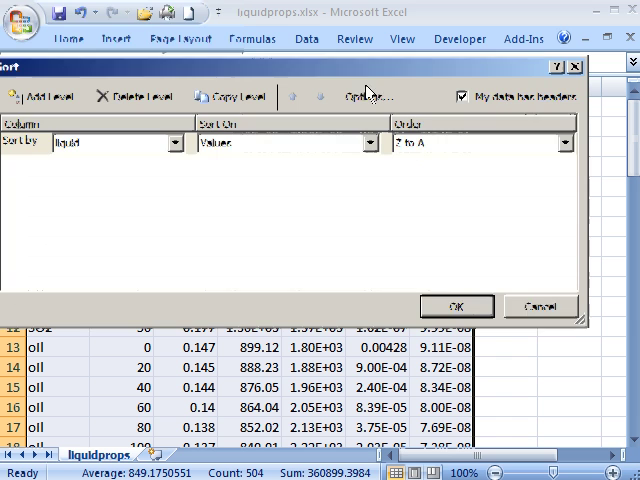
click(182, 143)
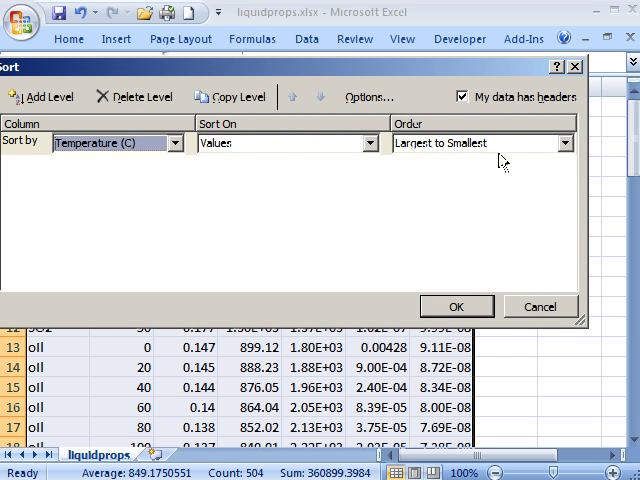
click(566, 143)
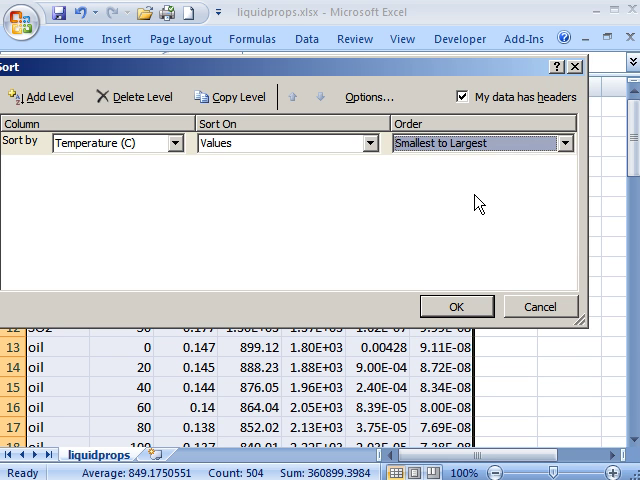
click(456, 306)
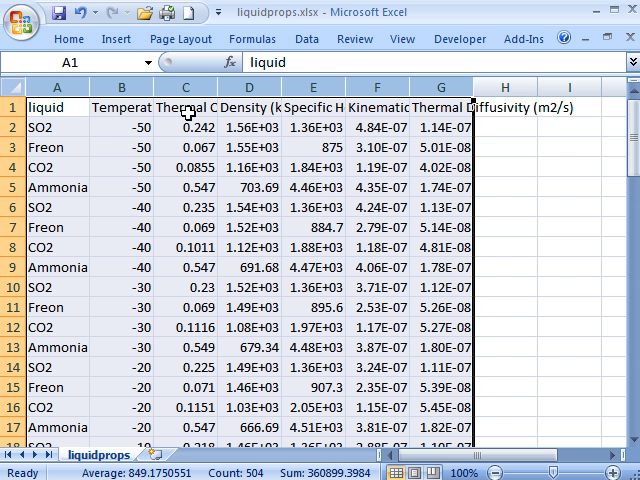
mouse_move(118, 306)
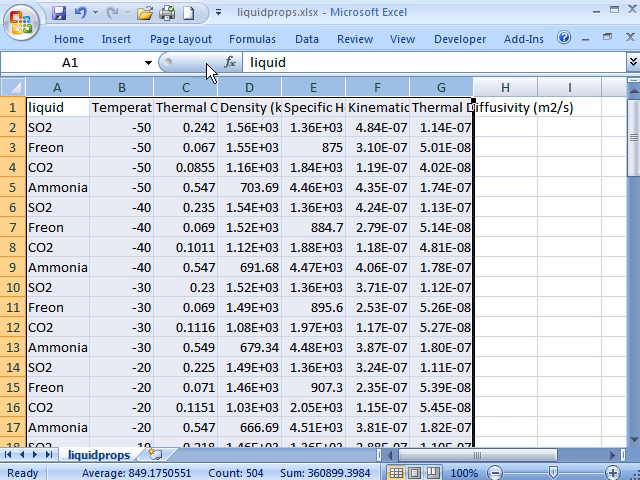
click(307, 38)
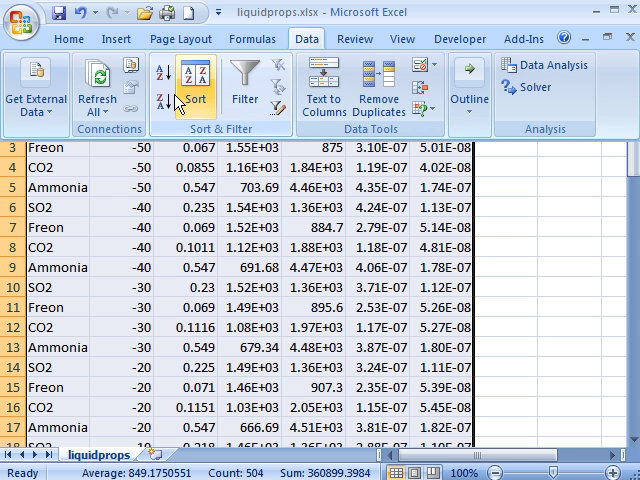
Step: Sort the rows alphabetically by liquid name, Ammonia first
click(180, 85)
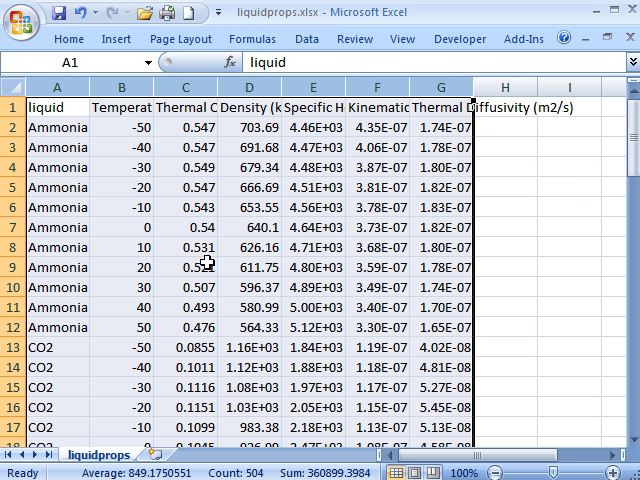
mouse_move(480, 185)
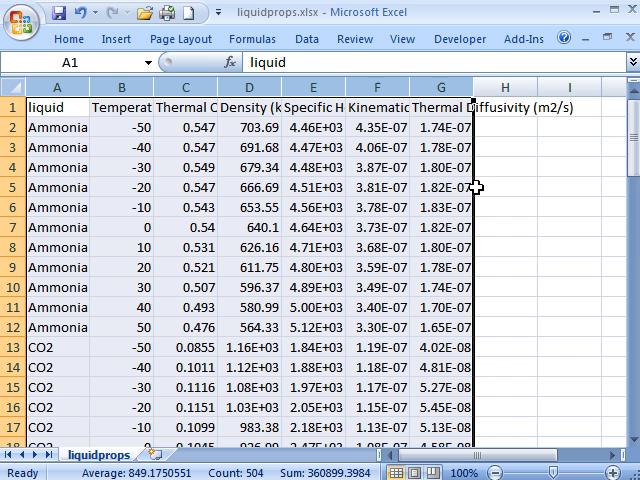
click(307, 38)
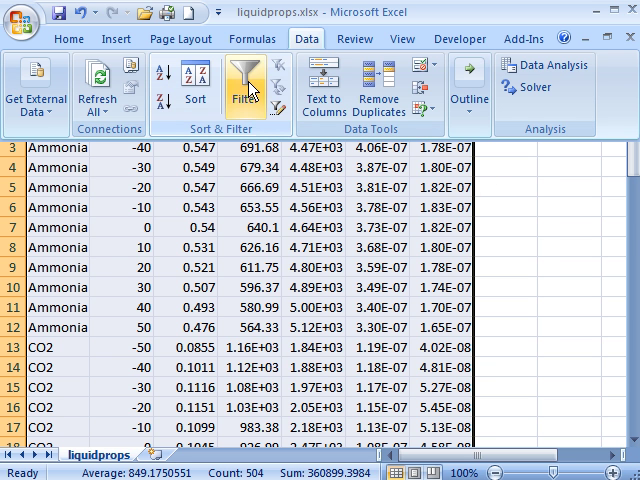
Step: Turn on header filters and sort by Thermal Diffusivity, then Temperature, ascending
click(239, 85)
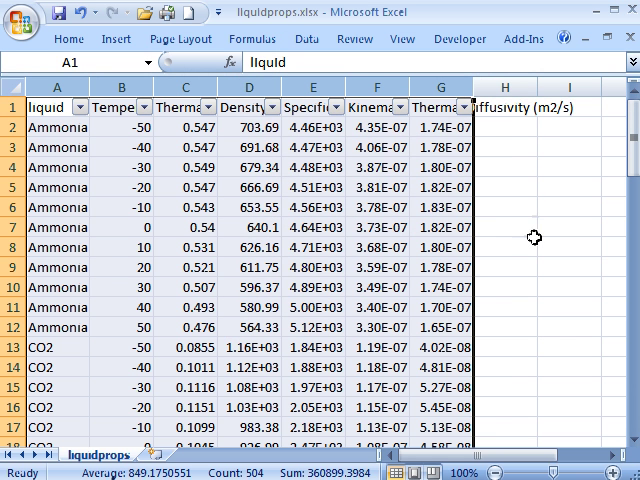
mouse_move(524, 193)
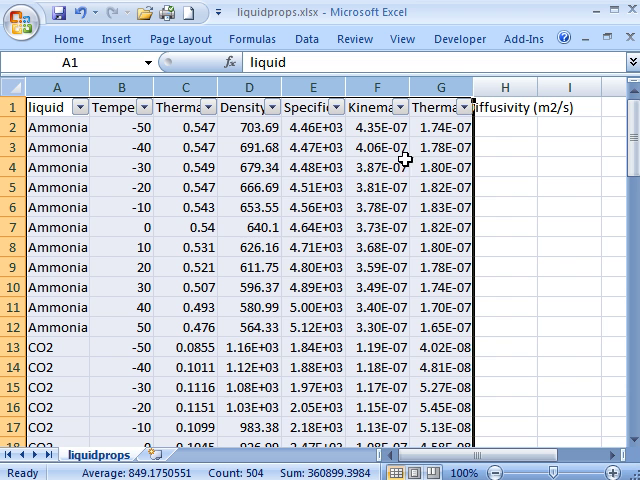
click(459, 107)
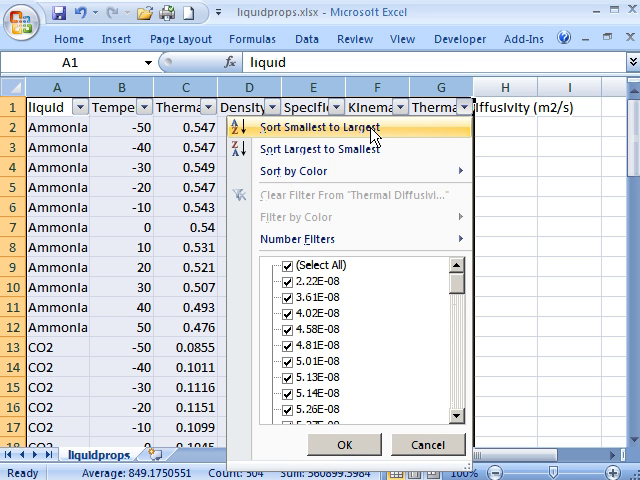
click(312, 128)
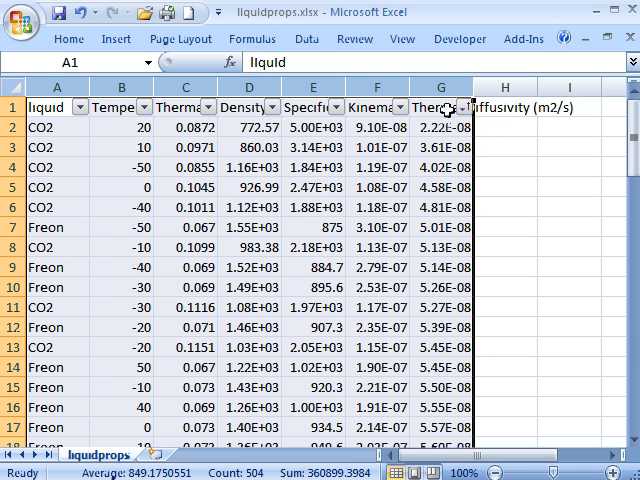
click(141, 108)
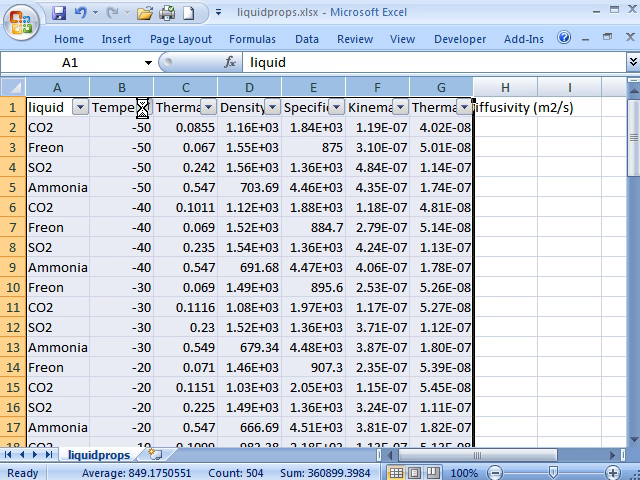
click(135, 106)
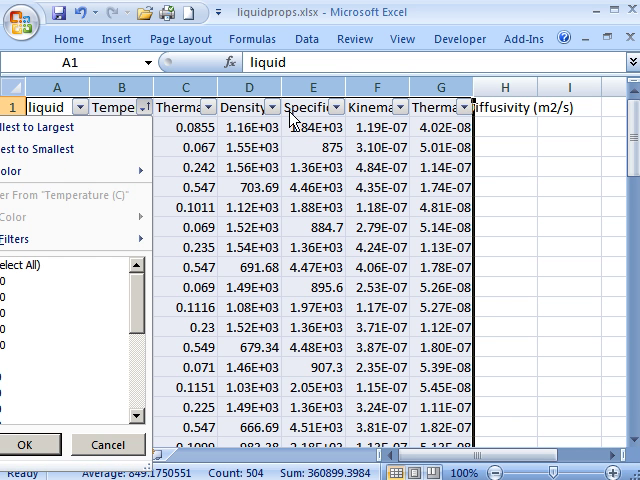
click(342, 107)
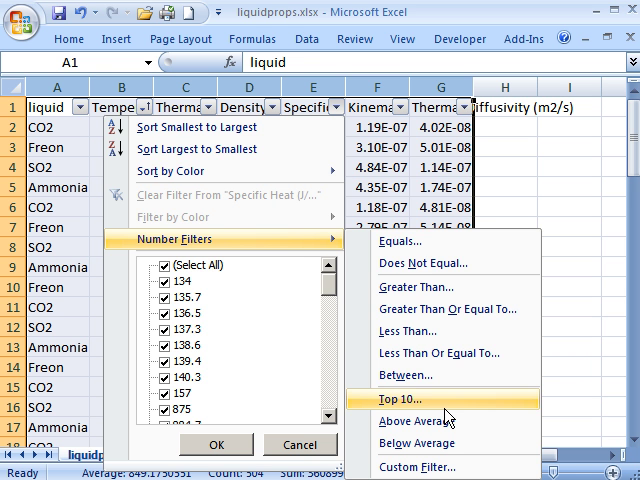
Step: Apply a Top 10 filter on Specific Heat, leaving ten Ammonia and CO2 rows
click(399, 404)
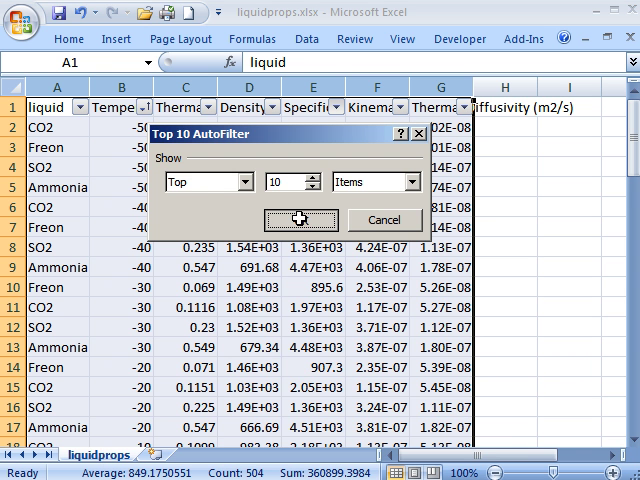
click(298, 219)
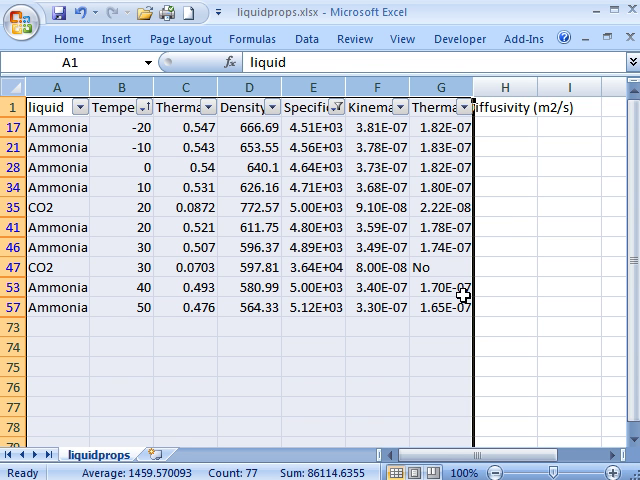
mouse_move(313, 187)
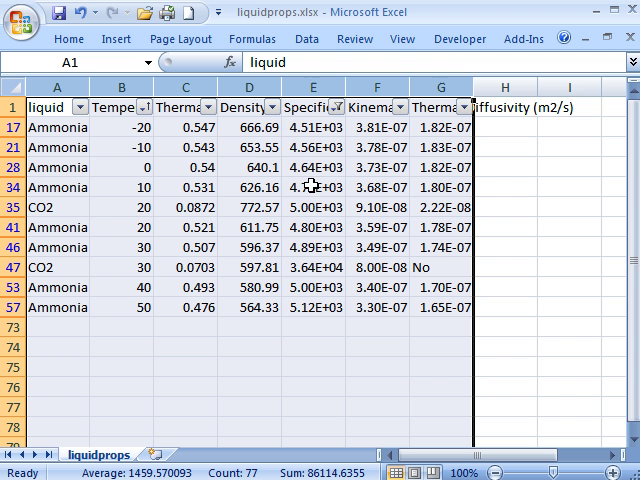
mouse_move(265, 140)
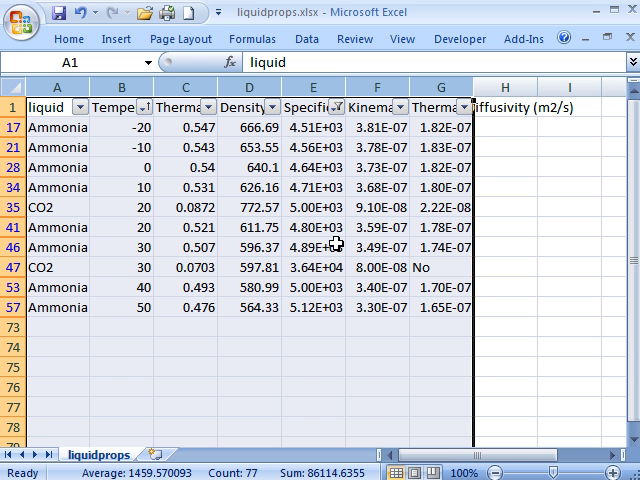
mouse_move(335, 133)
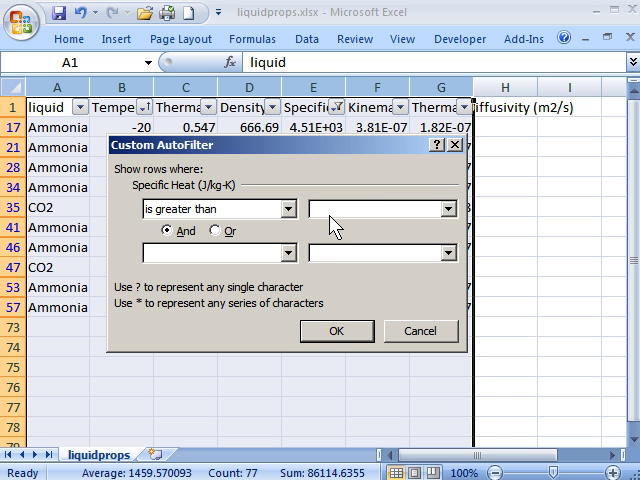
Step: Filter Specific Heat to values greater than 4000
text(4000)
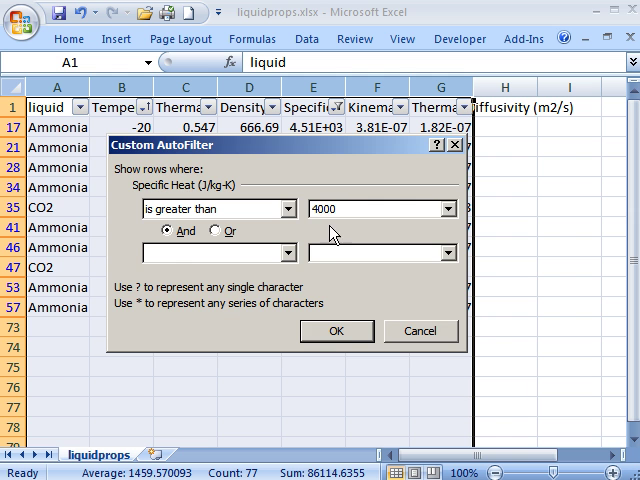
click(336, 331)
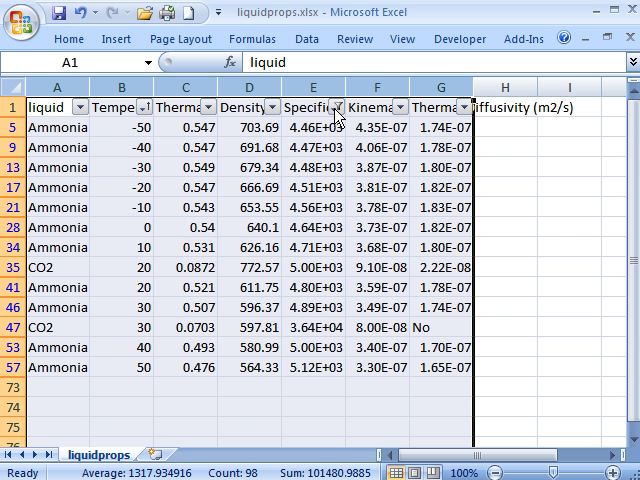
click(340, 107)
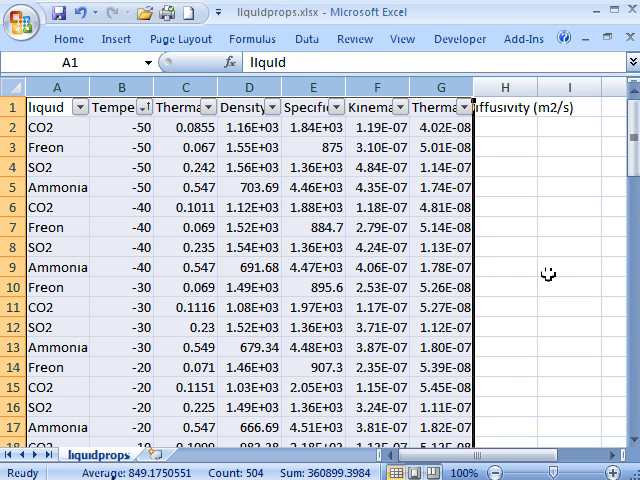
mouse_move(585, 238)
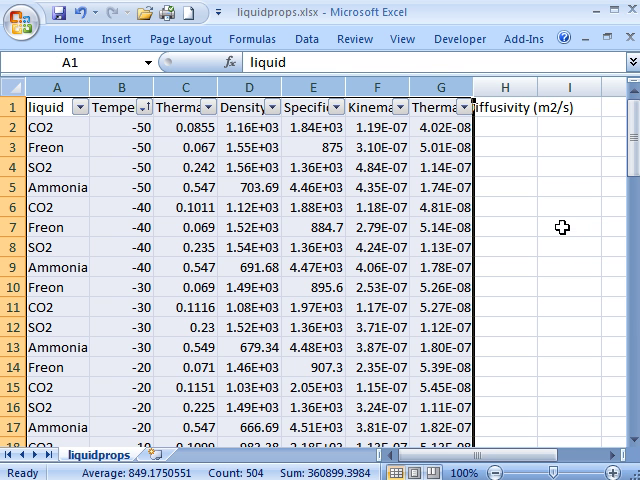
mouse_move(497, 153)
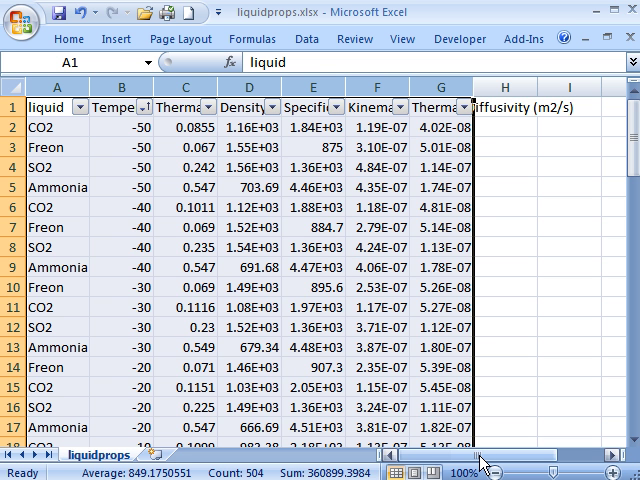
Step: Clear the Specific Heat filter and switch table filtering off
click(306, 38)
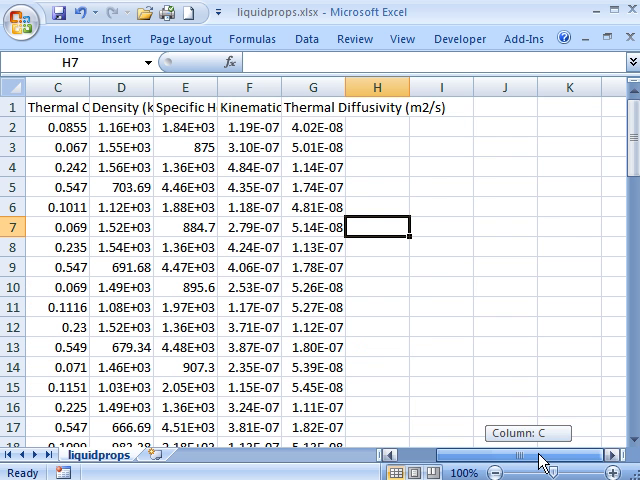
mouse_move(389, 182)
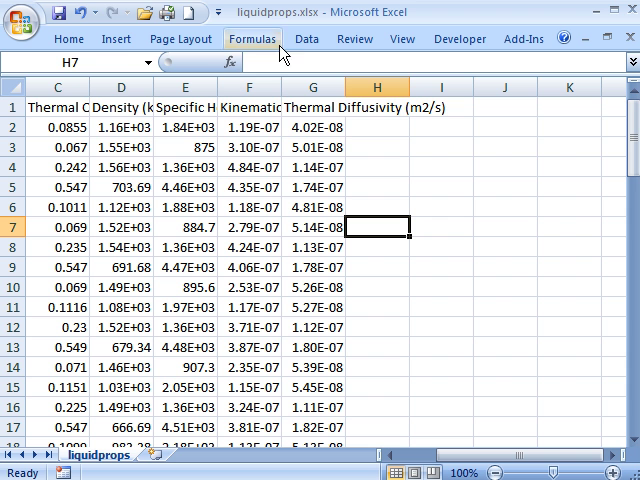
Step: Open the Developer tab's Insert gallery of form and ActiveX controls
click(460, 38)
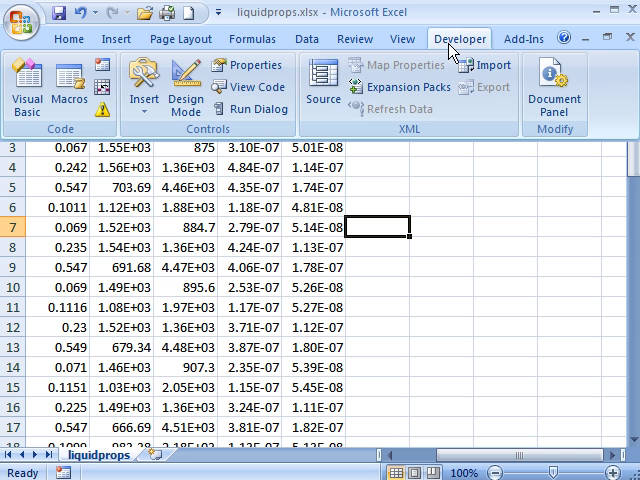
click(144, 90)
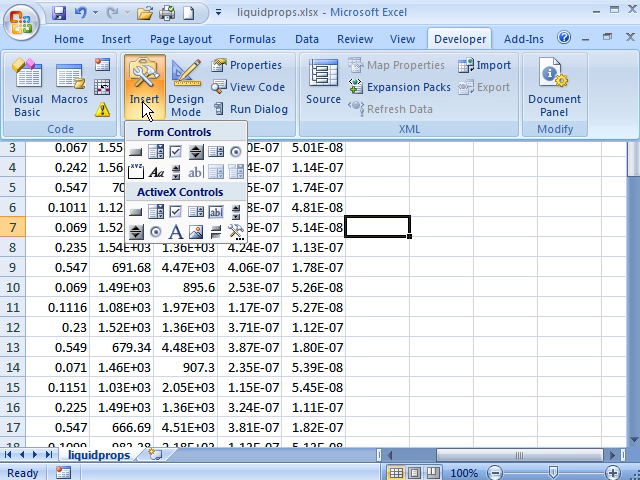
mouse_move(157, 153)
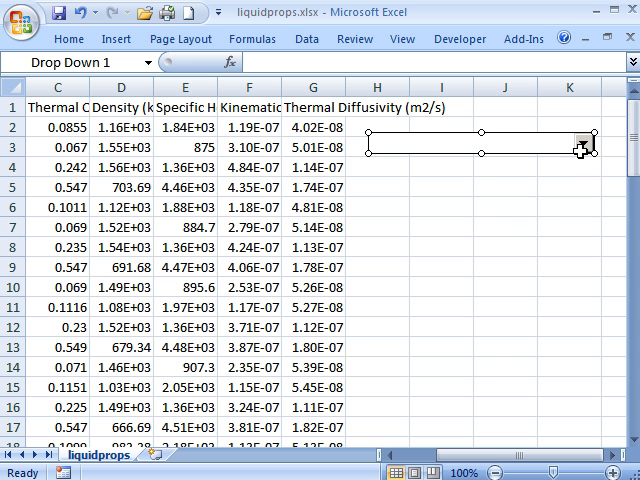
Step: In the combo box's Format Control settings, set the cell link to k1
right_click(580, 148)
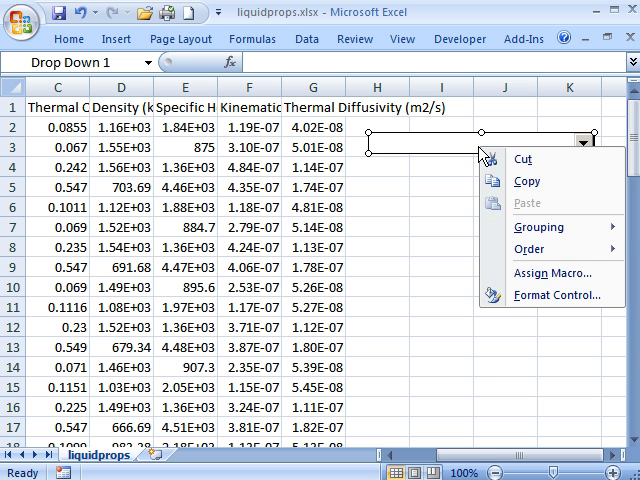
click(556, 295)
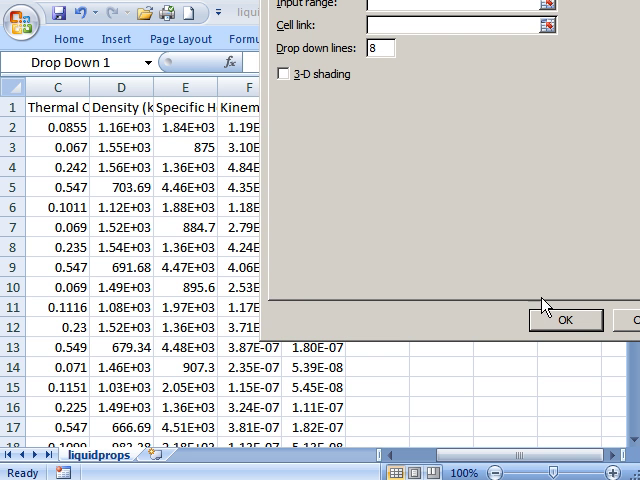
mouse_move(551, 8)
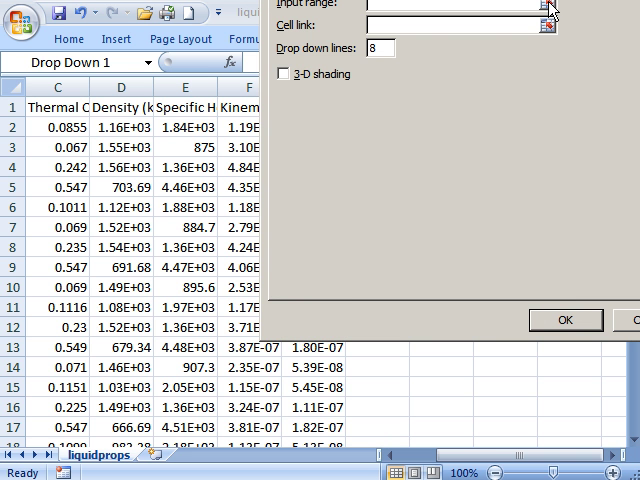
click(563, 319)
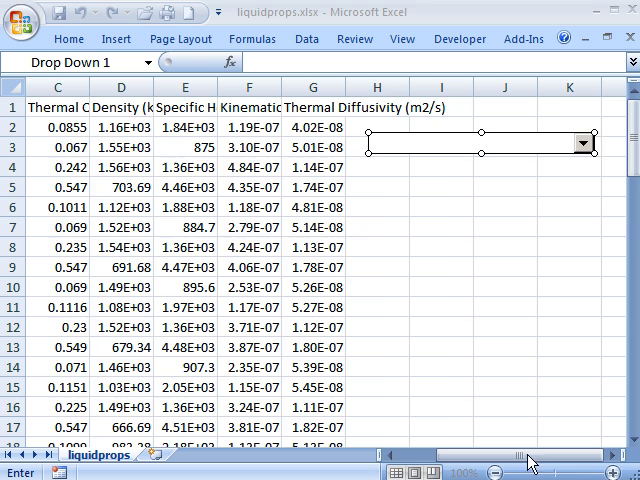
scroll(left, 3)
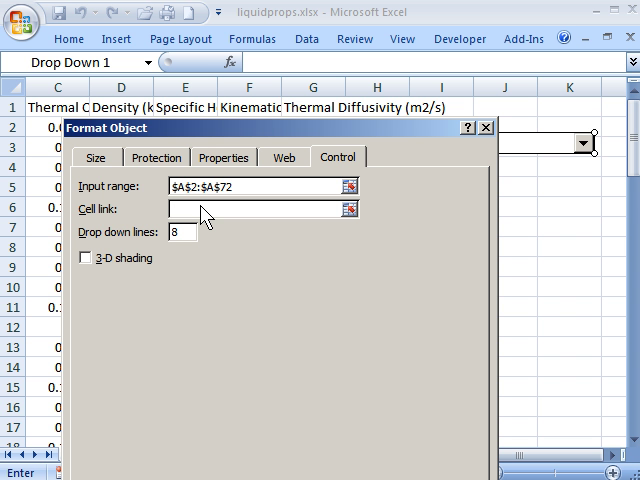
click(260, 208)
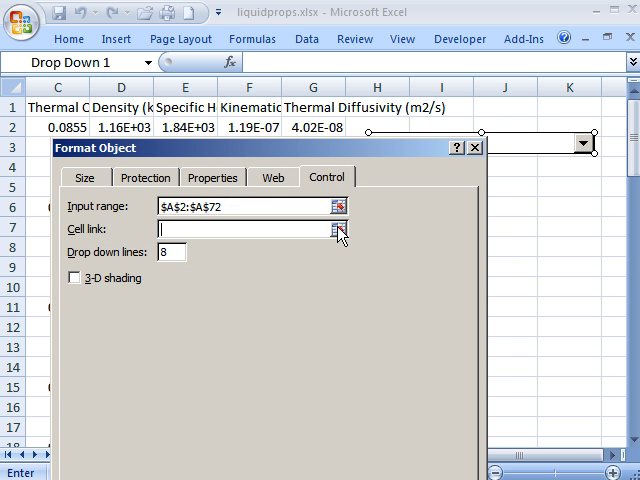
mouse_move(243, 247)
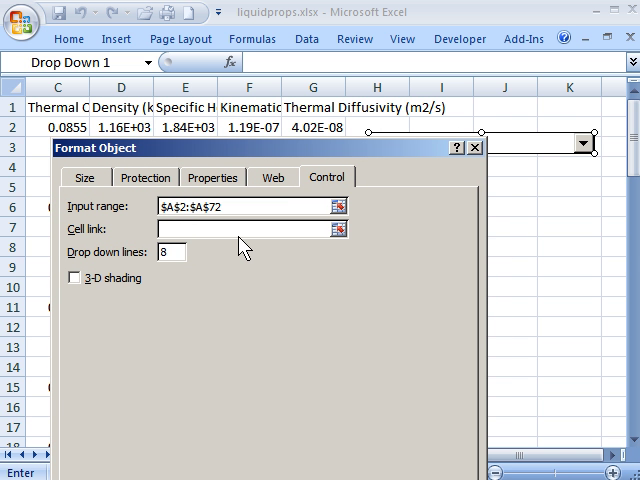
text(k1)
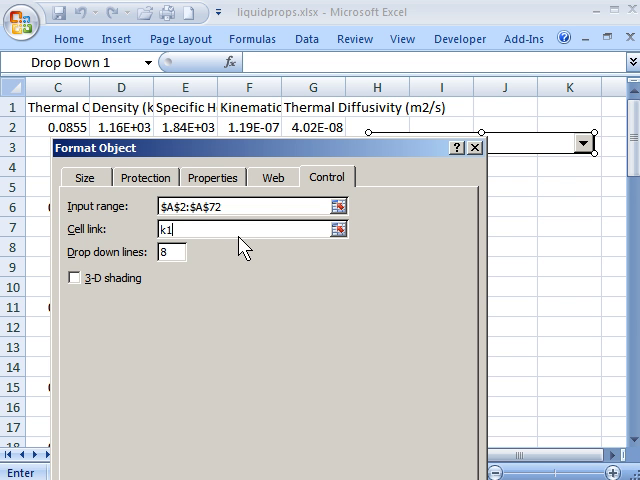
mouse_move(550, 110)
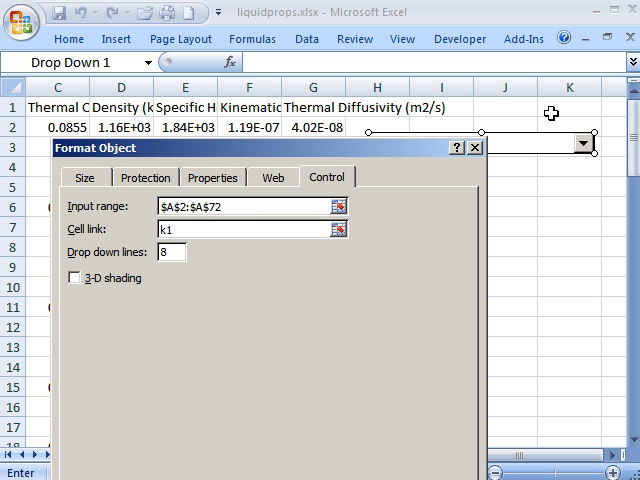
mouse_move(347, 307)
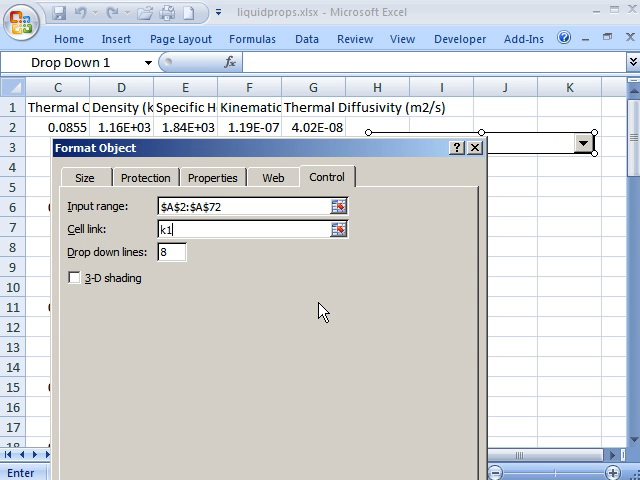
mouse_move(277, 331)
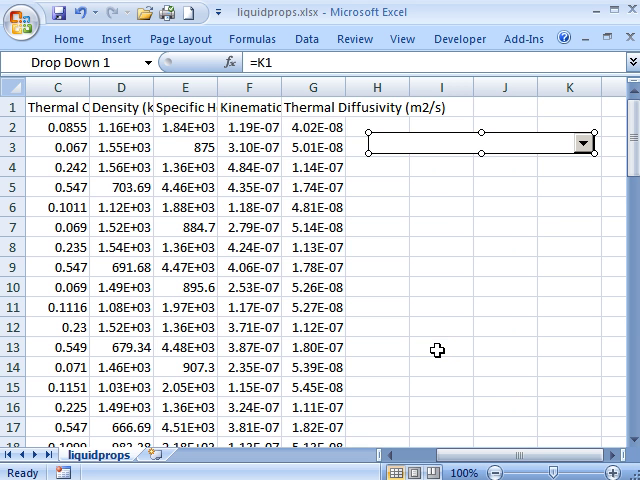
mouse_move(420, 165)
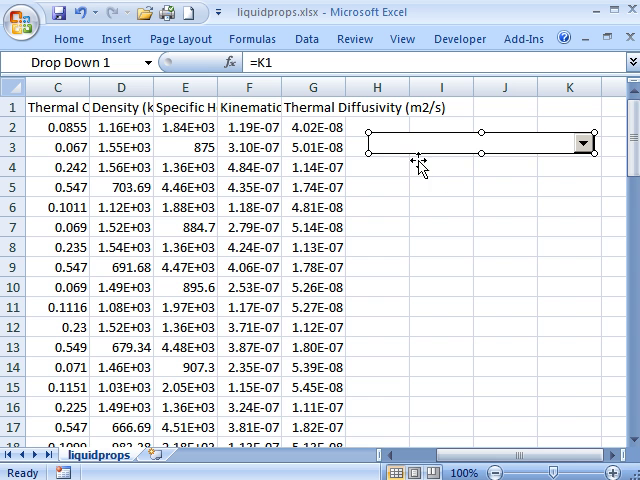
mouse_move(560, 155)
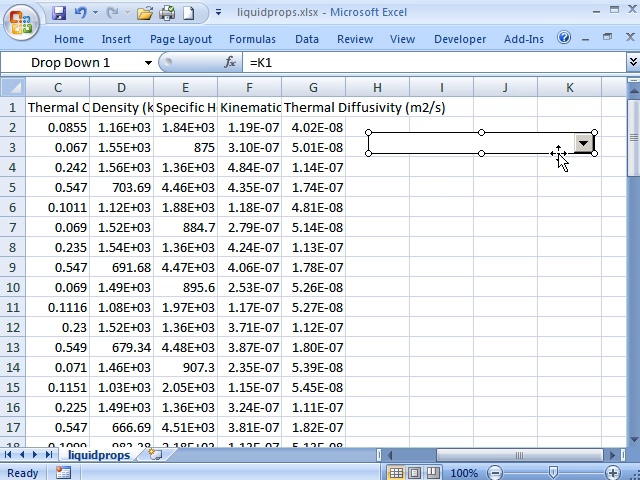
Step: Deselect the data columns and sort the table alphabetically by liquid
click(437, 187)
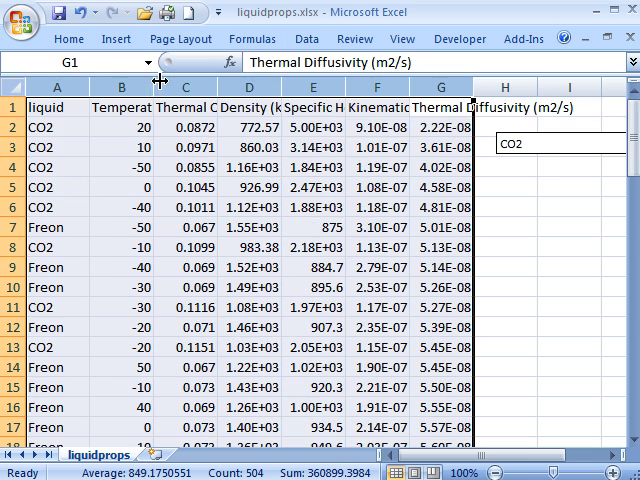
mouse_move(608, 214)
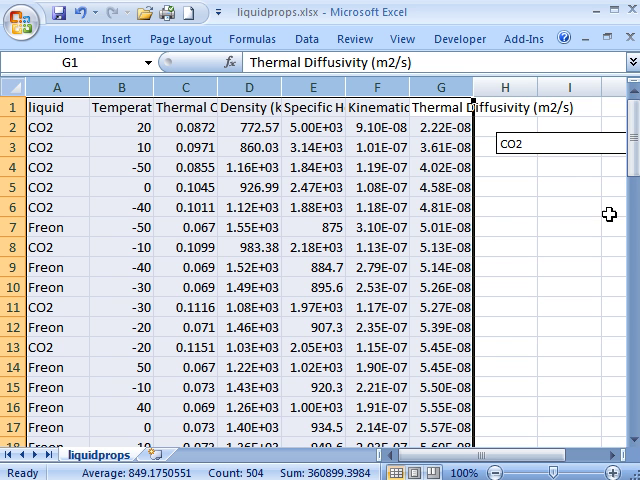
mouse_move(558, 169)
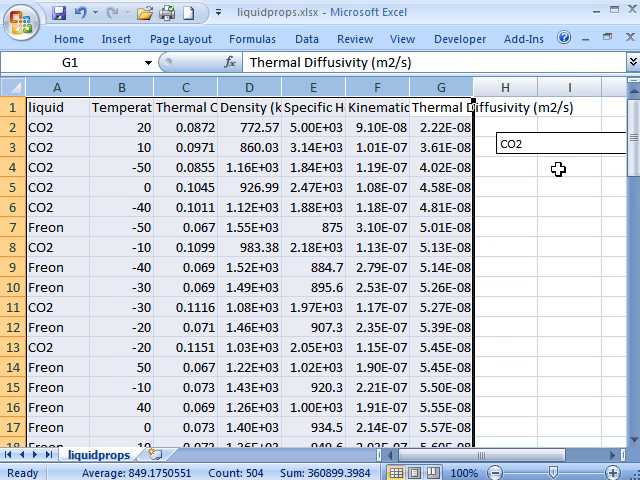
click(558, 162)
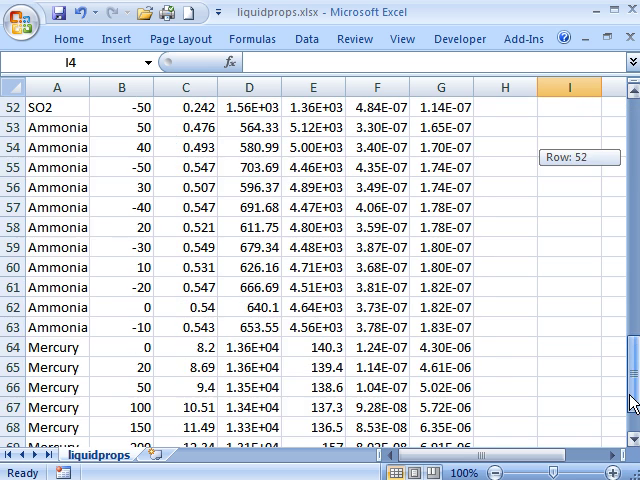
scroll(up, 3)
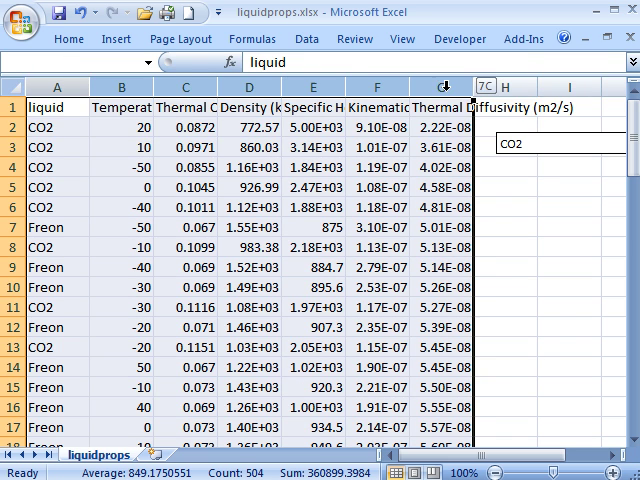
click(306, 38)
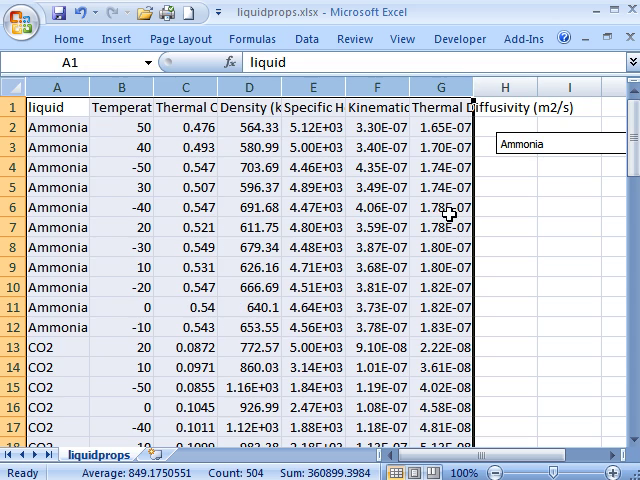
scroll(right, 3)
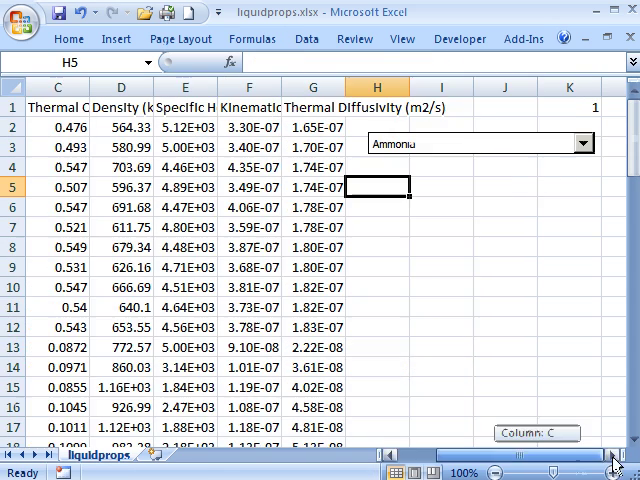
Step: Try entries in the liquid drop-down, ending on Ammonia so K1 reads 3
click(585, 143)
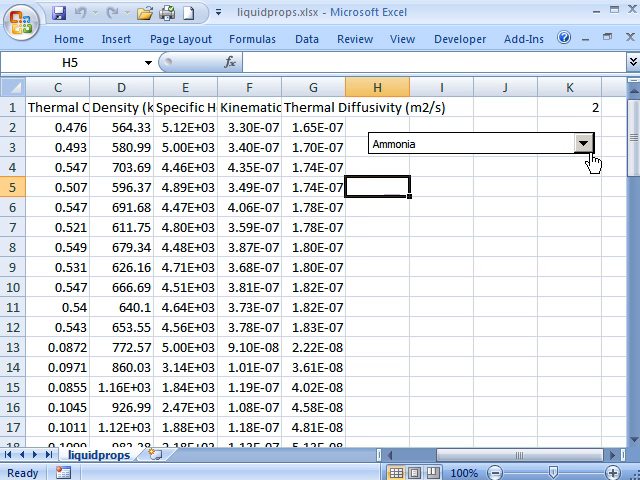
click(583, 144)
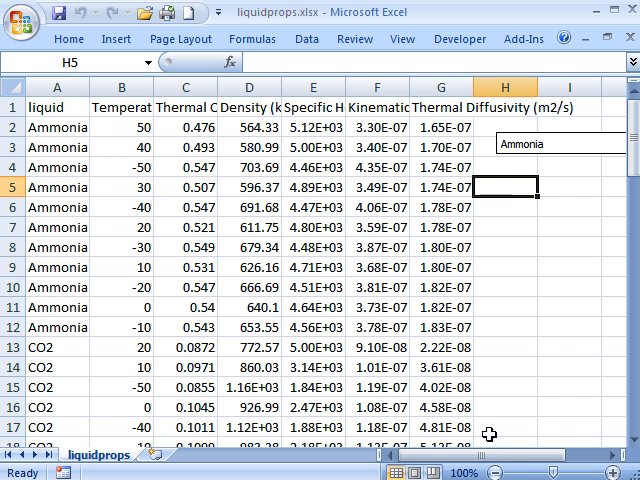
click(583, 143)
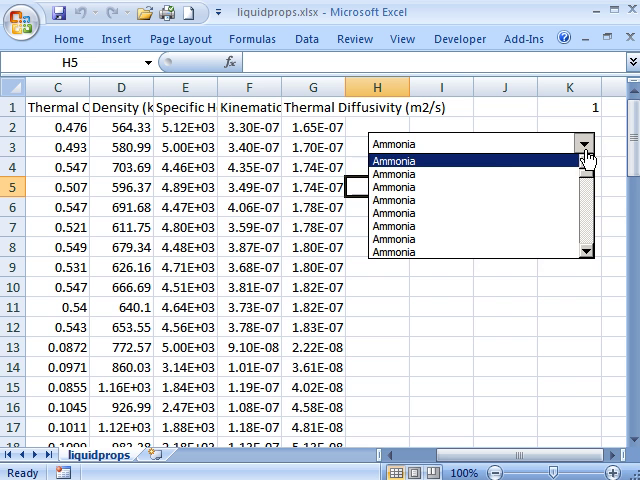
click(393, 160)
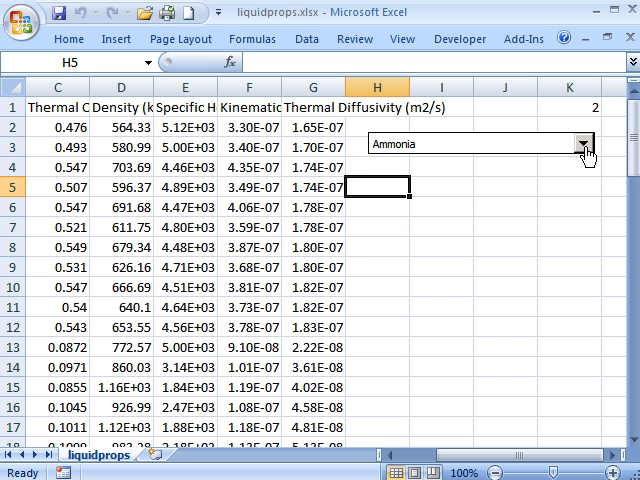
click(588, 144)
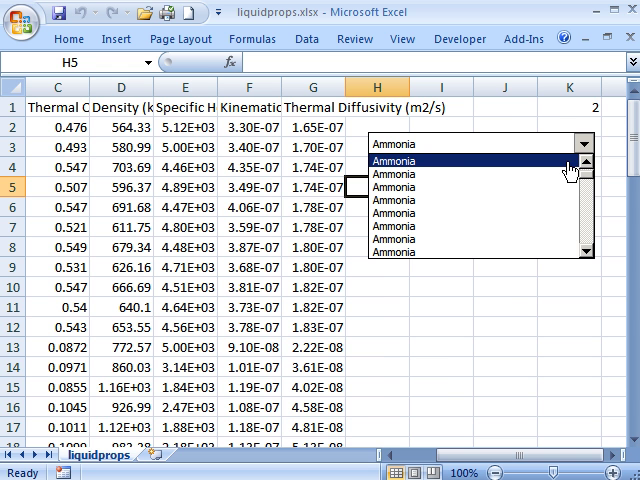
click(470, 158)
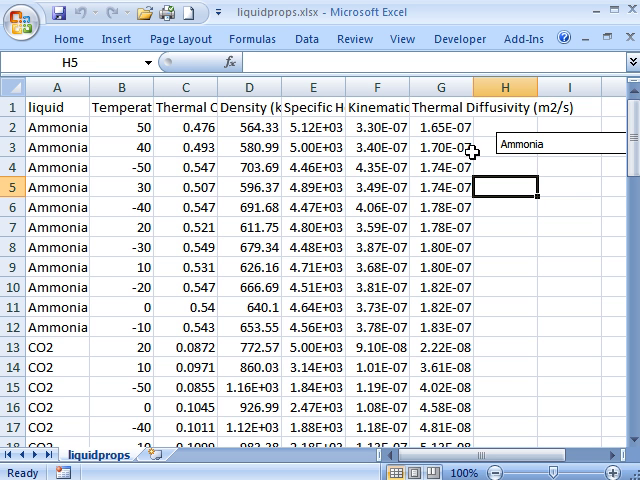
mouse_move(102, 266)
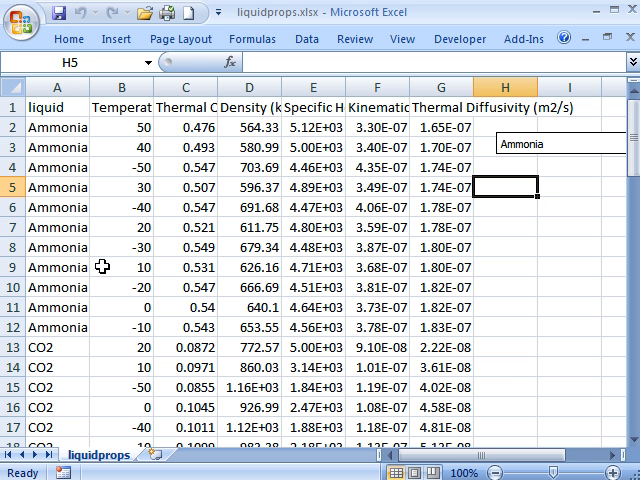
mouse_move(593, 375)
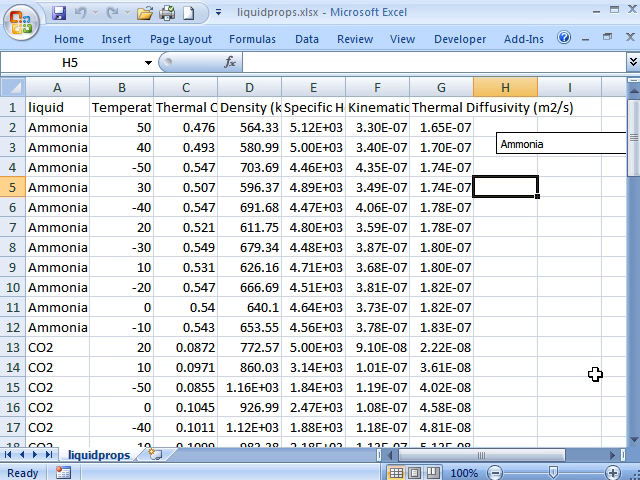
mouse_move(523, 161)
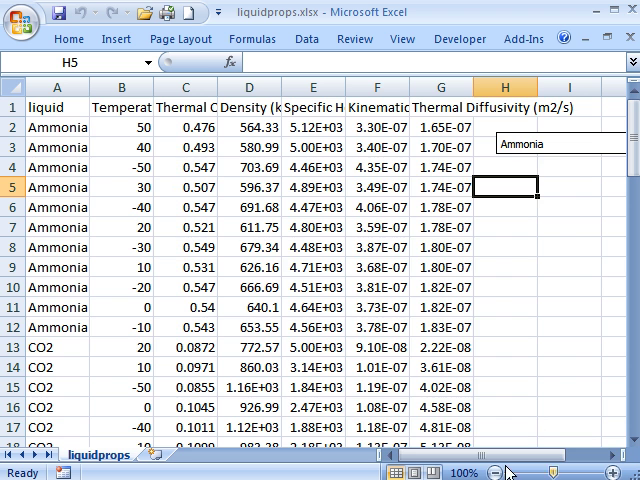
scroll(right, 3)
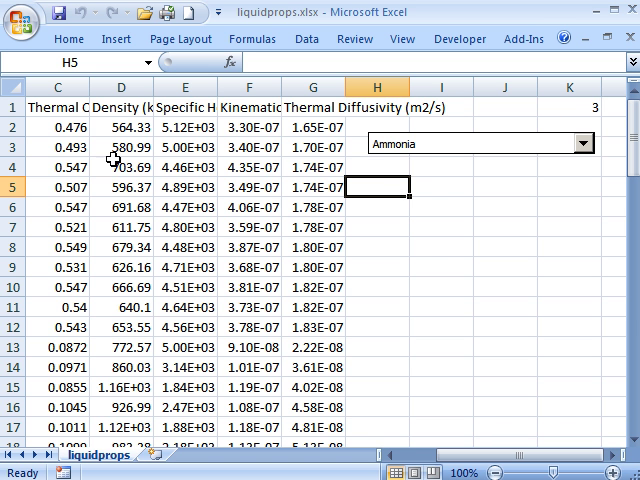
mouse_move(433, 243)
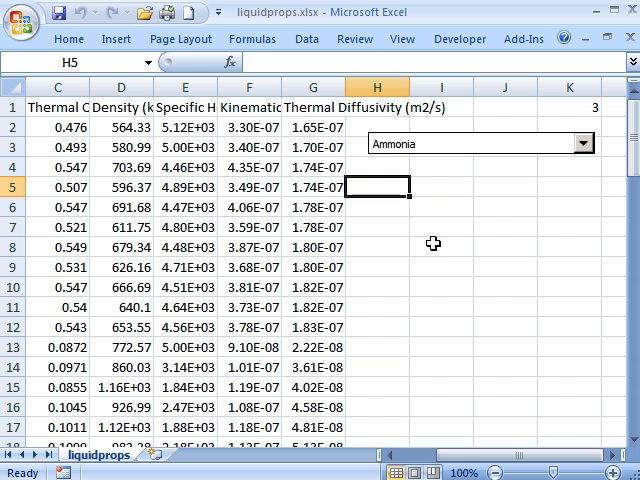
Step: Label the temp column and enter =INDEX(A2:G72,K1,2) in H6, returning temperature 30
text(temp)
click(377, 207)
text(=)
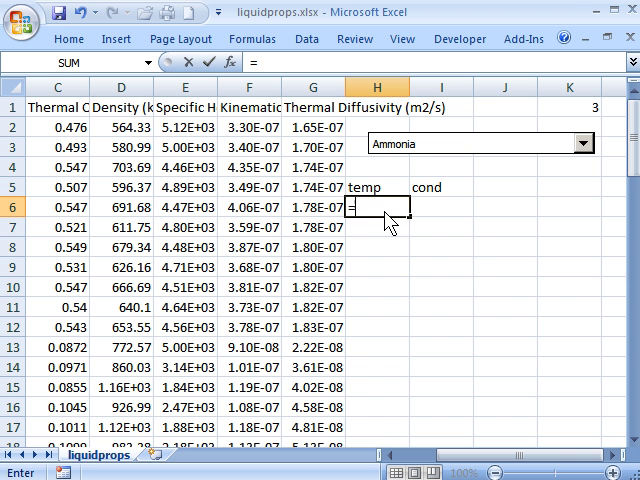
text(index)
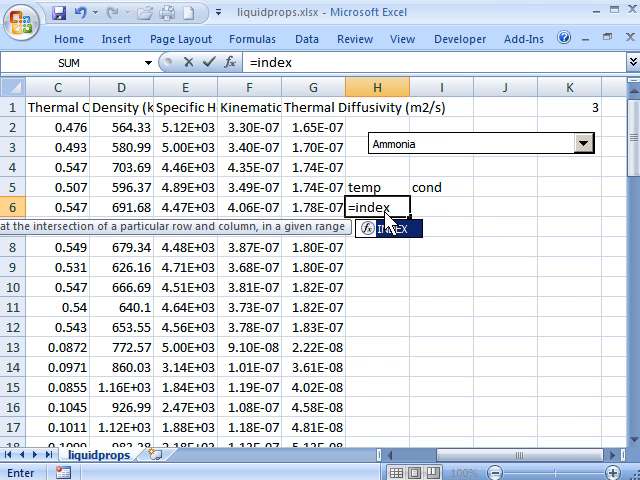
text(()
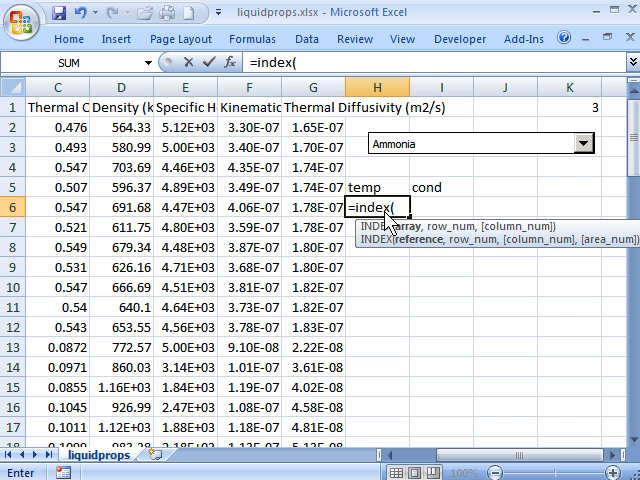
mouse_move(428, 200)
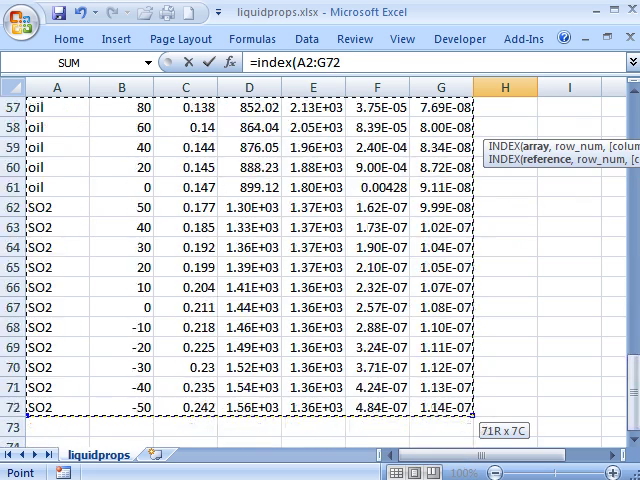
scroll(down, 3)
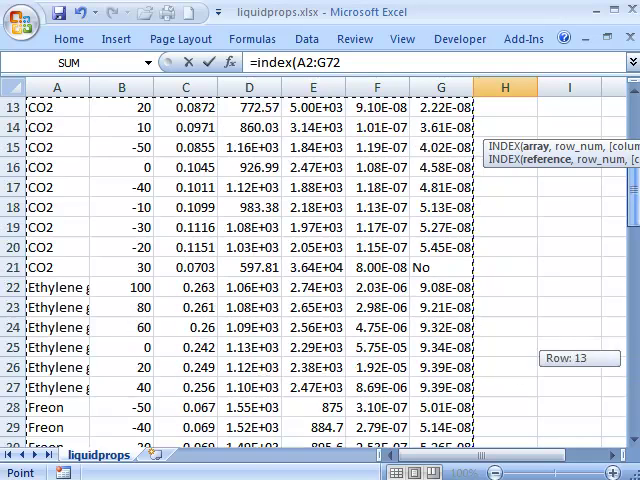
scroll(up, 3)
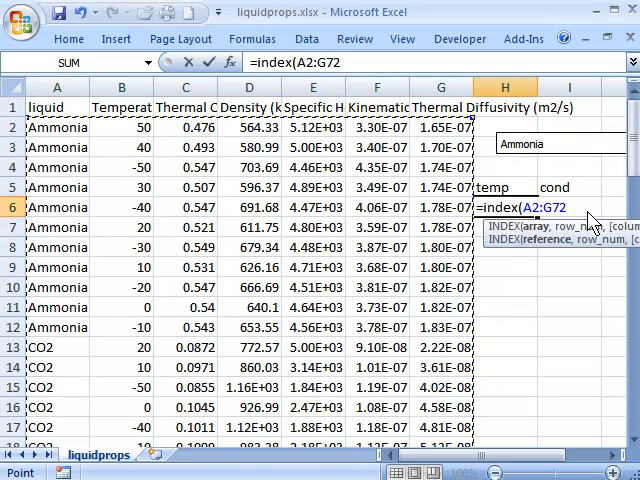
text(,)
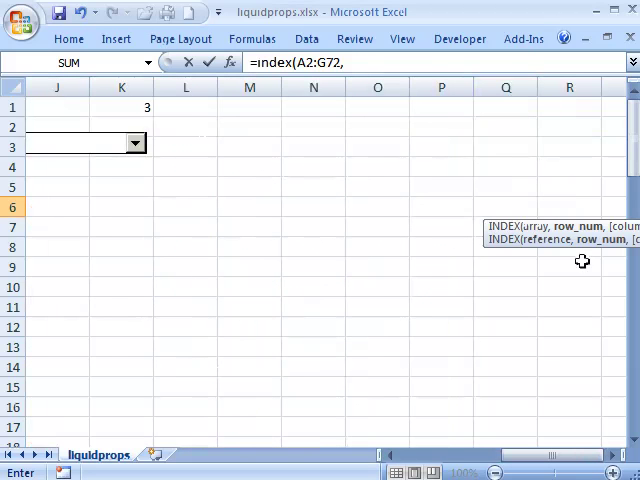
click(122, 106)
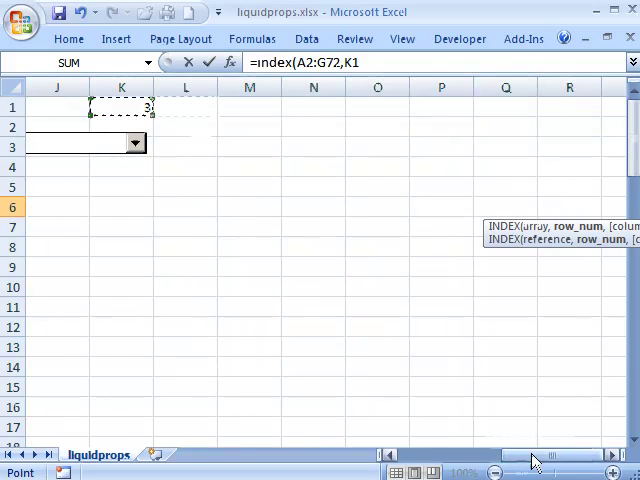
scroll(left, 3)
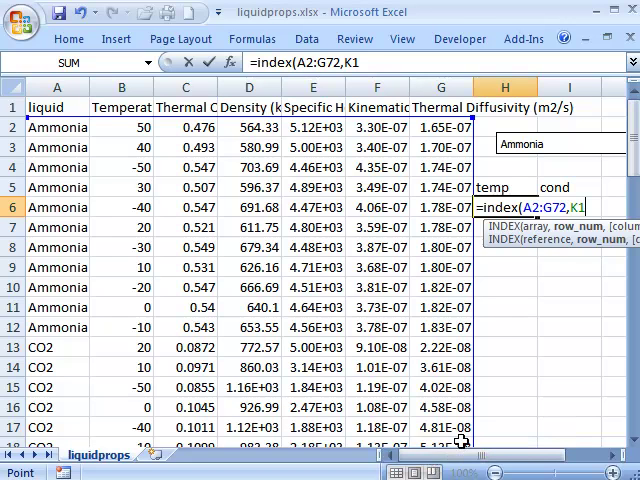
text(,)
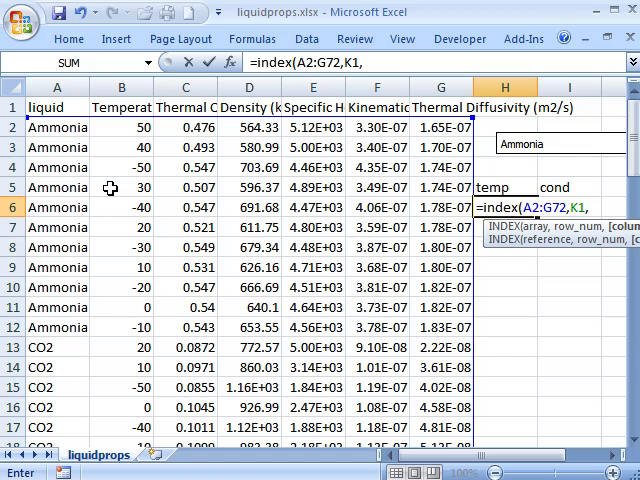
text(2))
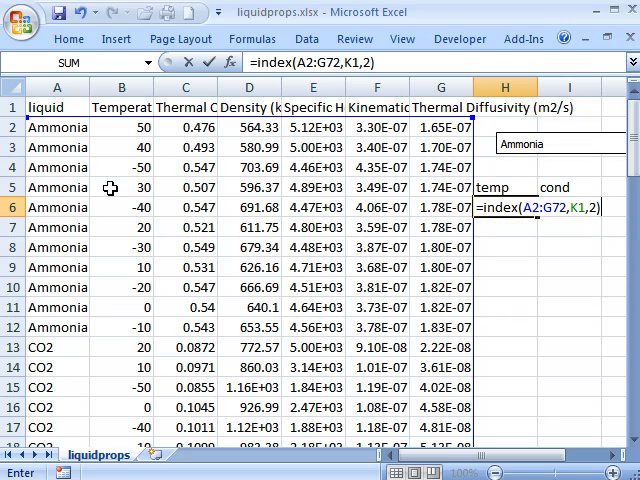
key(Return)
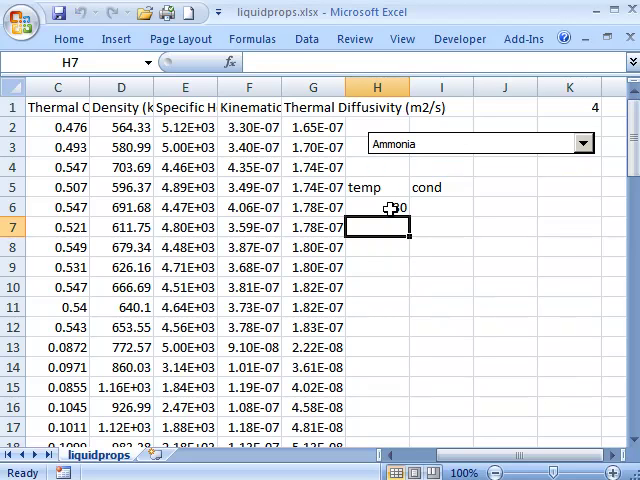
Step: Choose CO2 in the liquid drop-down (K1 12, temp 20) and select cell I6
click(583, 143)
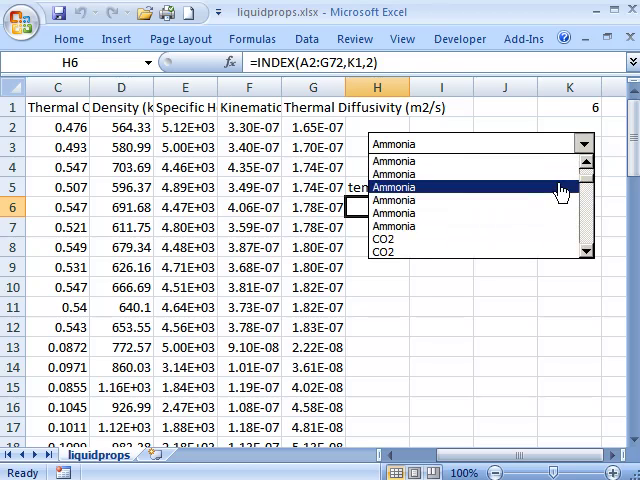
click(390, 240)
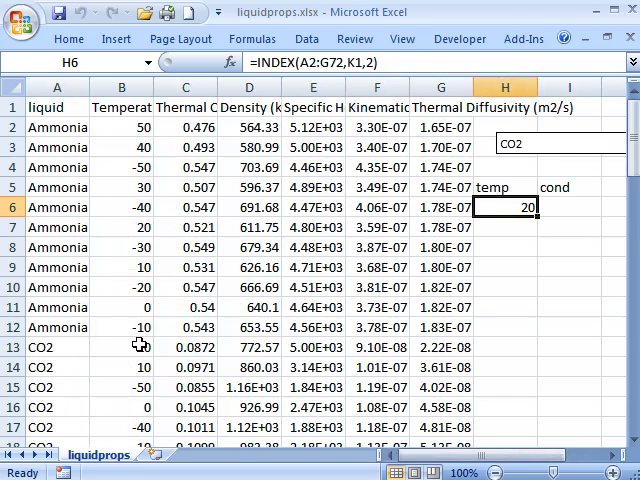
click(122, 347)
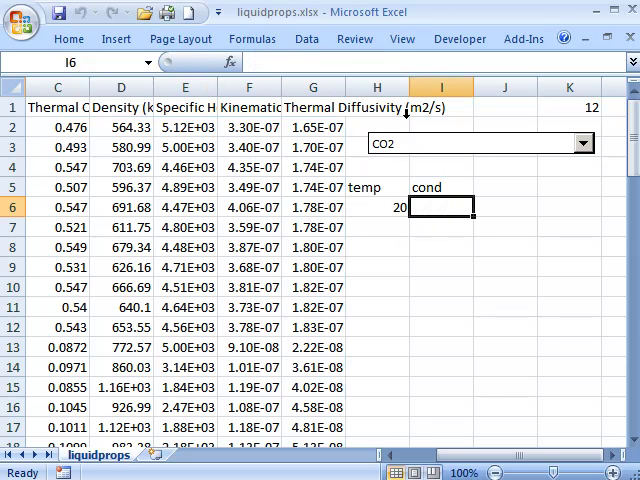
Step: Enter =INDEX(A2:G72,K1,2) in I6, then pick Mercury: K1 47, temp 100, cond 10.51
text(=INDEX(A2:G72,K1,2))
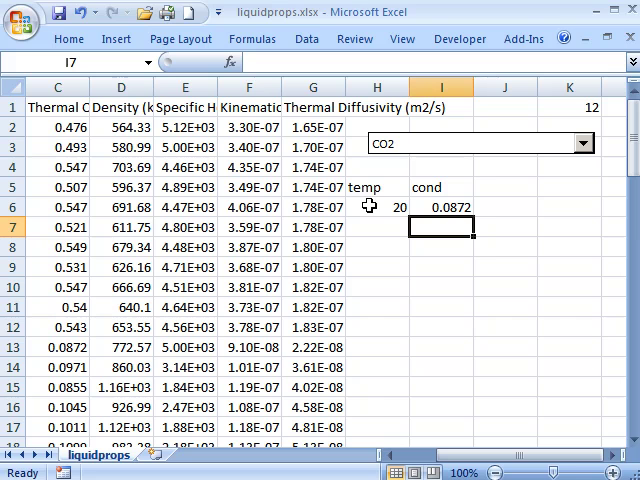
mouse_move(465, 210)
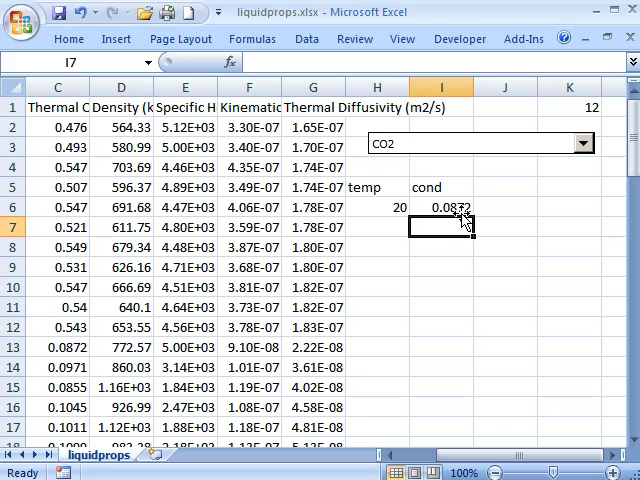
click(583, 143)
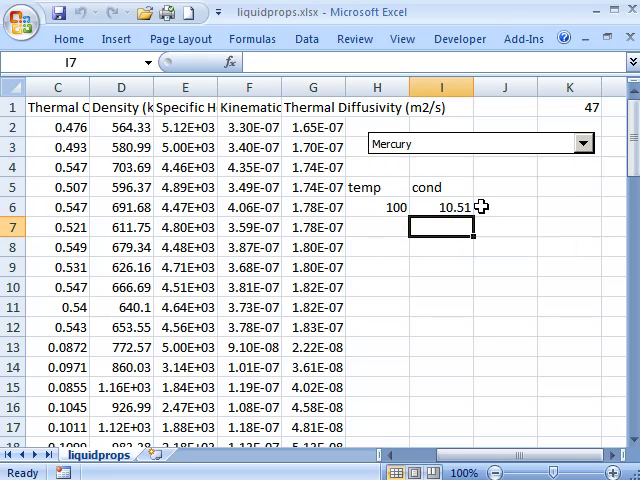
mouse_move(540, 234)
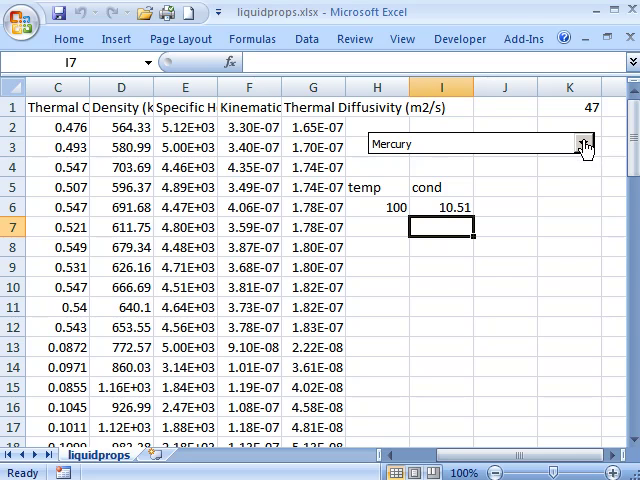
Step: Pick oil from the liquid drop-down (K1 52, temp 160, cond 0.132)
click(585, 144)
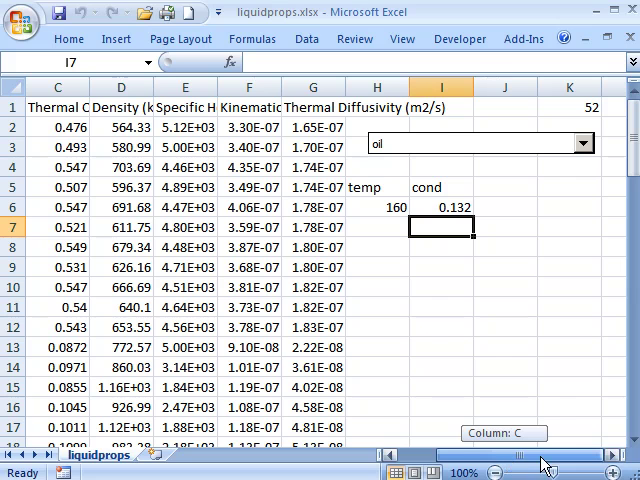
mouse_move(527, 181)
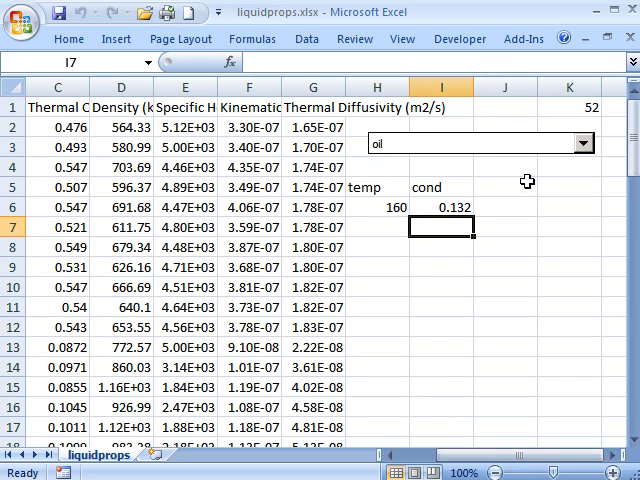
mouse_move(495, 265)
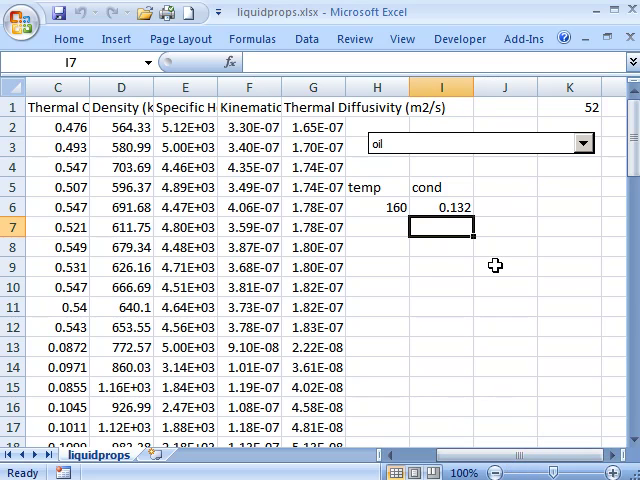
mouse_move(476, 324)
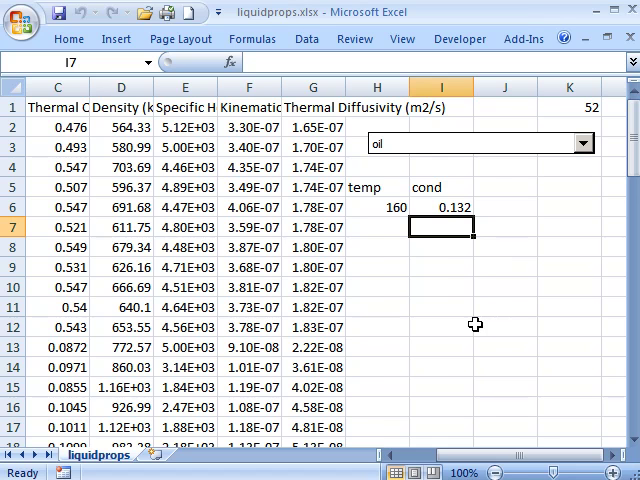
scroll(left, 3)
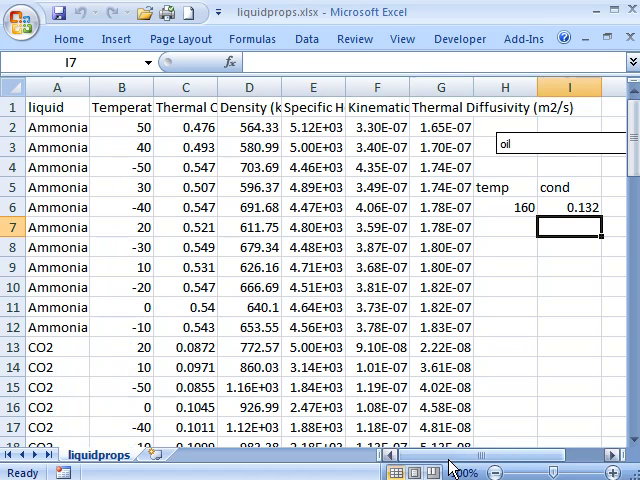